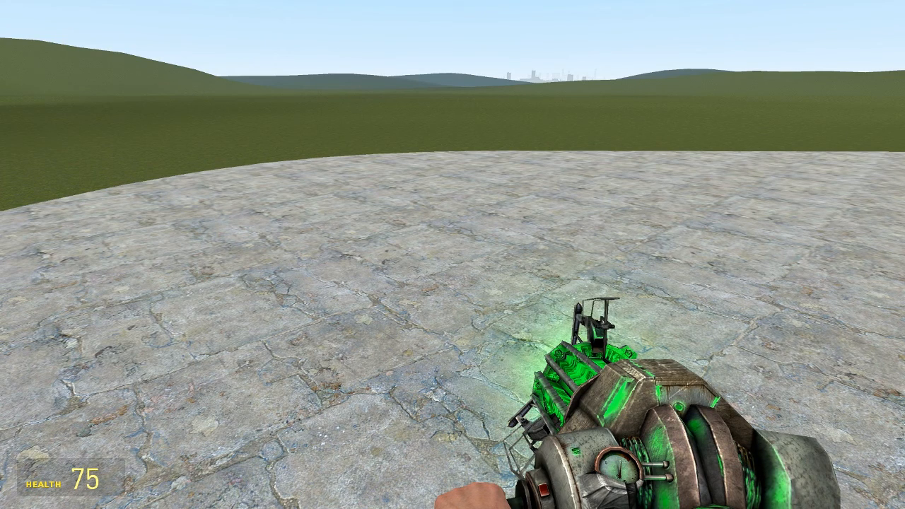
# Bring up the spawn menu to place two square metal plates side by side on the floor
pyautogui.press('q')
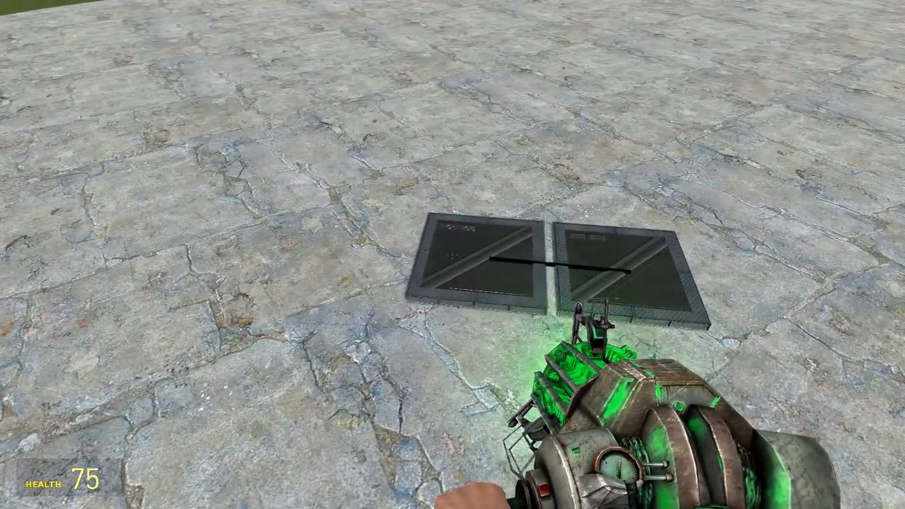
pyautogui.moveTo(453, 254)
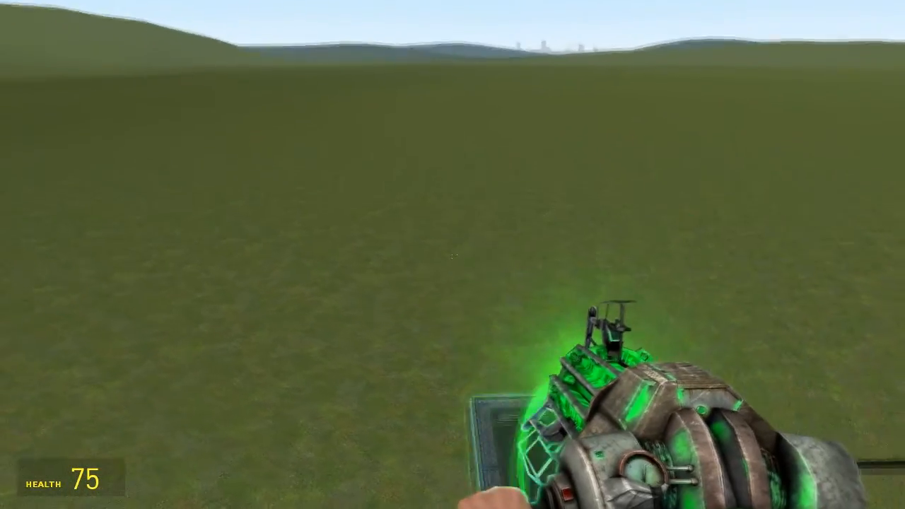
pyautogui.click(452, 255)
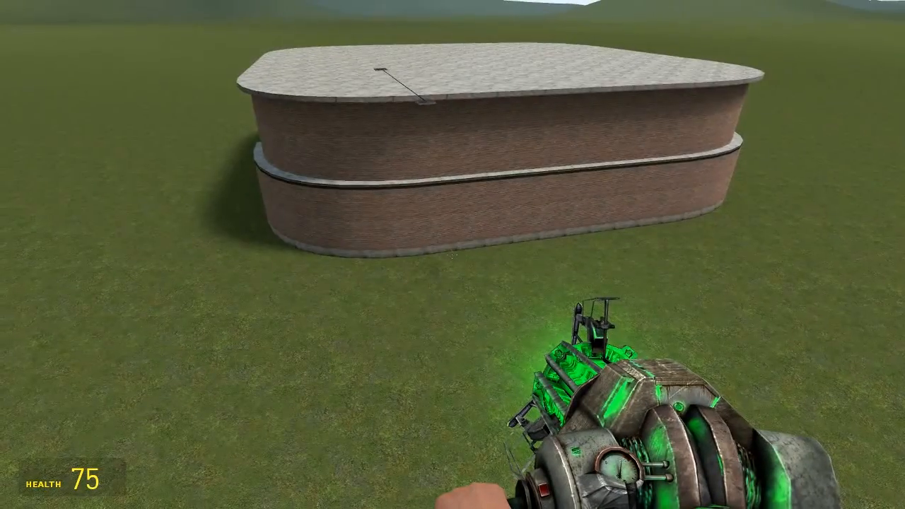
pyautogui.moveTo(452, 255)
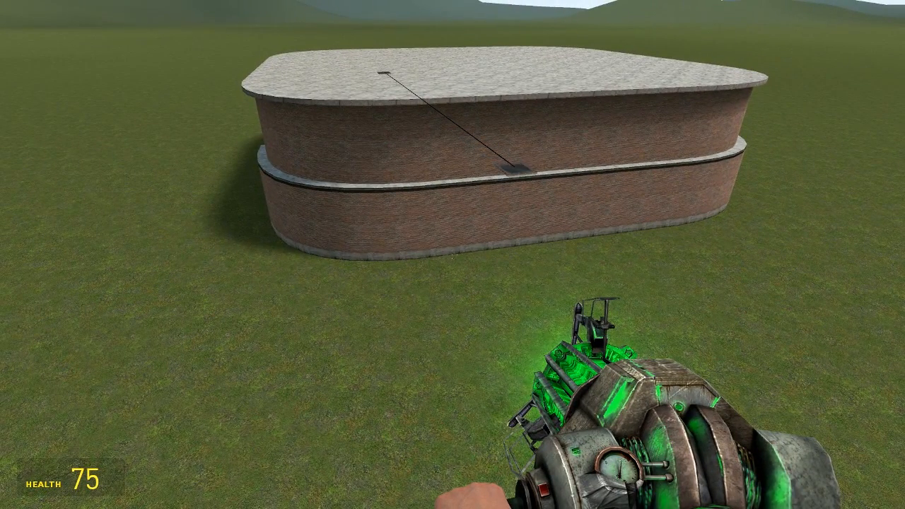